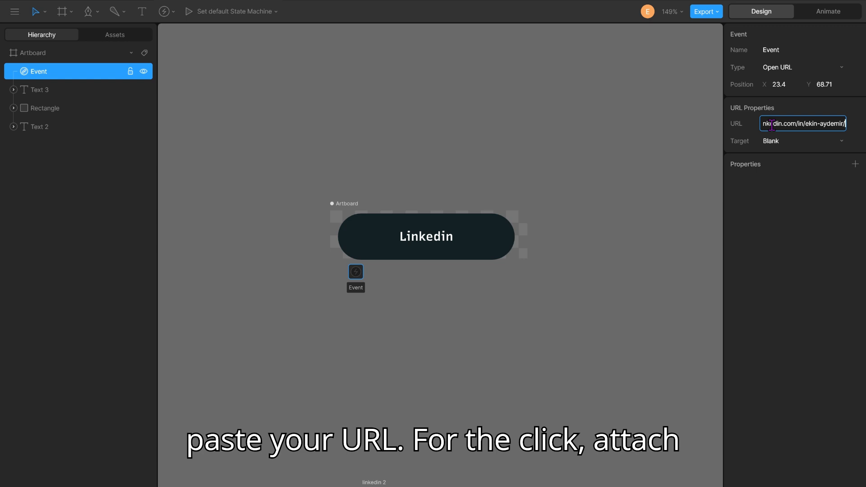
Confirm the Open URL event with the LinkedIn profile address and Blank target
click(826, 11)
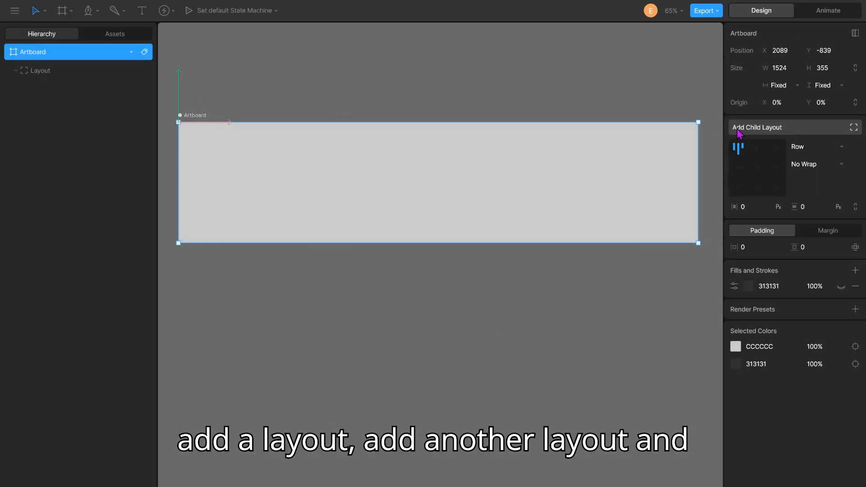
Add child layouts to the artboard to form three fill-by-fill layouts in a row
click(757, 127)
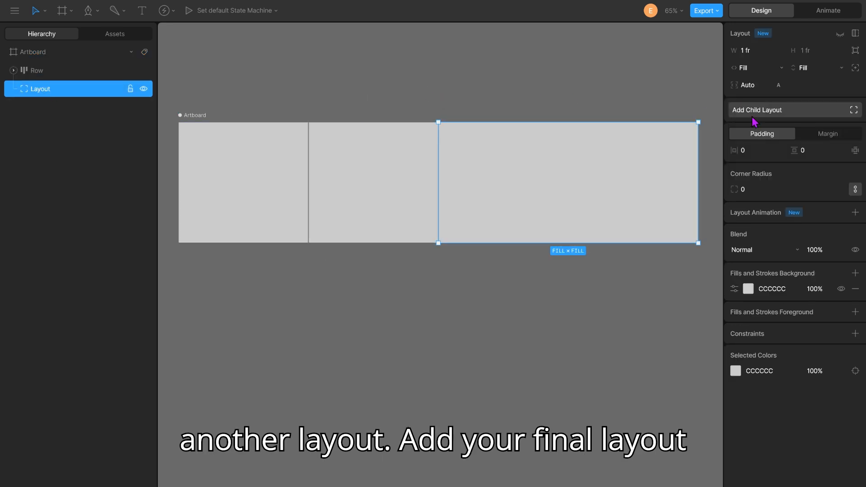
click(756, 110)
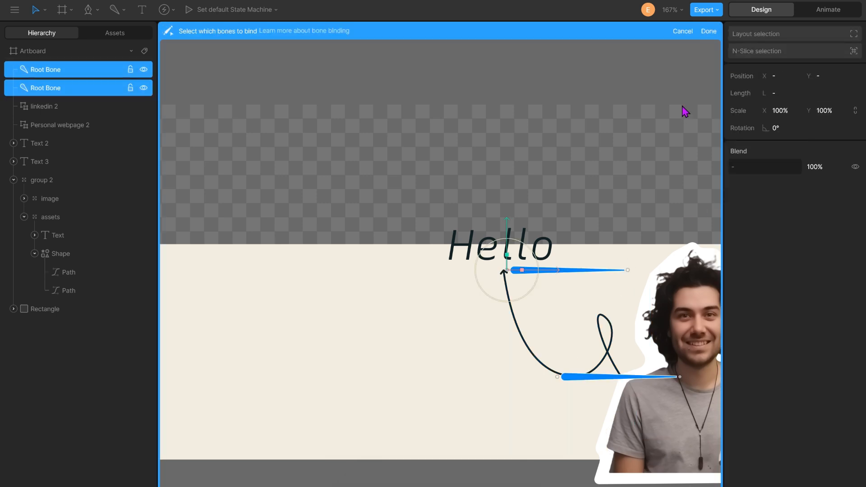
Bind the Hello path to root bones, constrain bones and photo toward the cursor circle, and add a Pointer Enter listener on Row
click(708, 31)
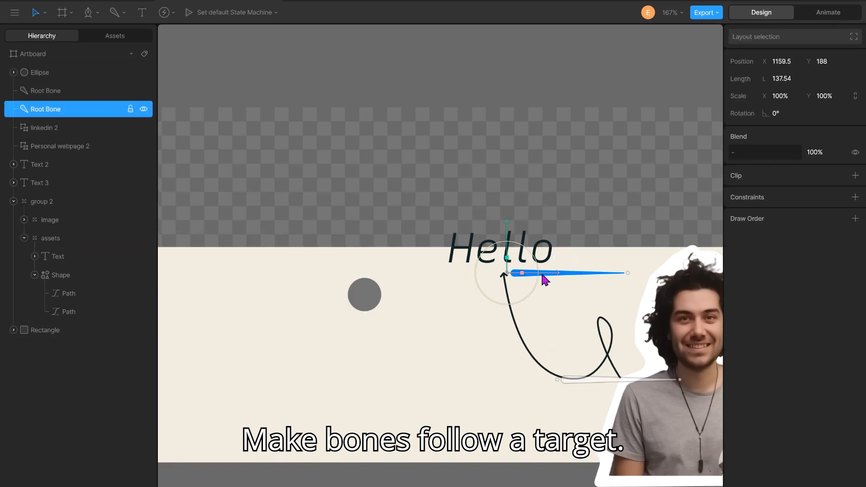
click(854, 197)
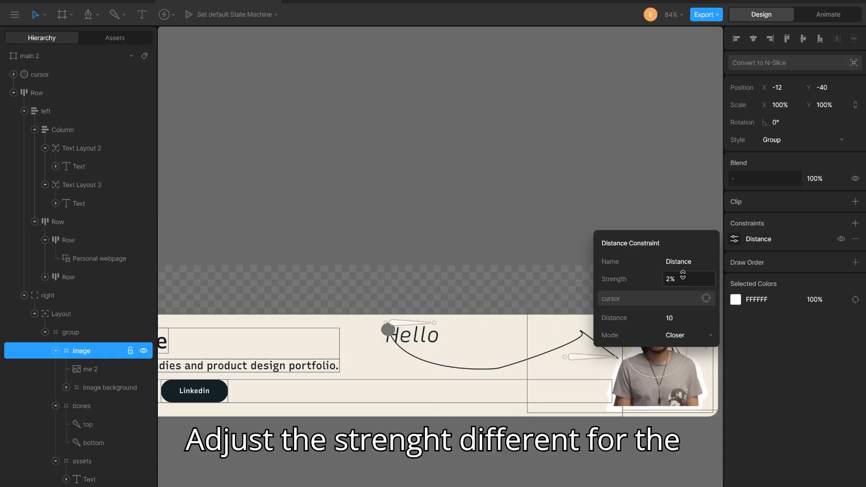
click(40, 75)
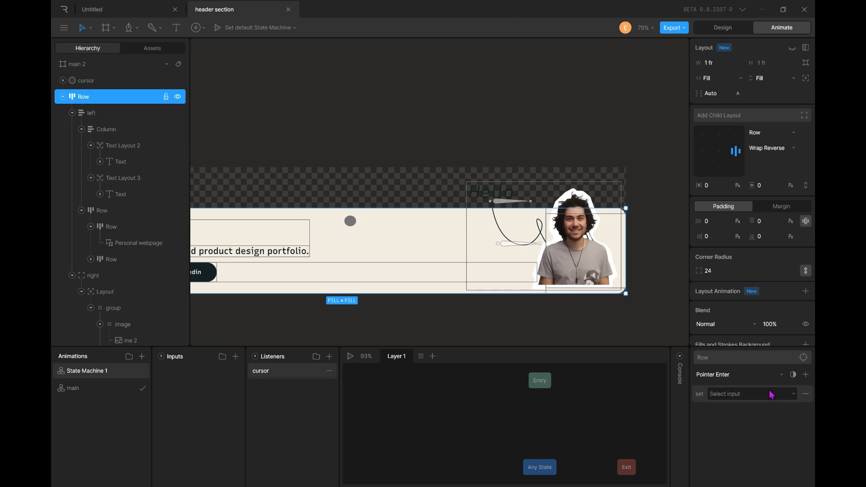
click(803, 407)
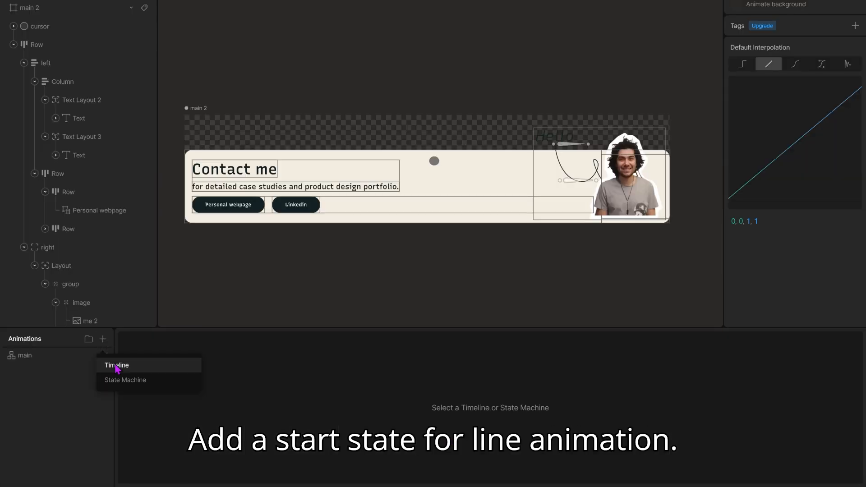
Create timelines named line, text and image start/end plus an 'empty' timeline
click(116, 365)
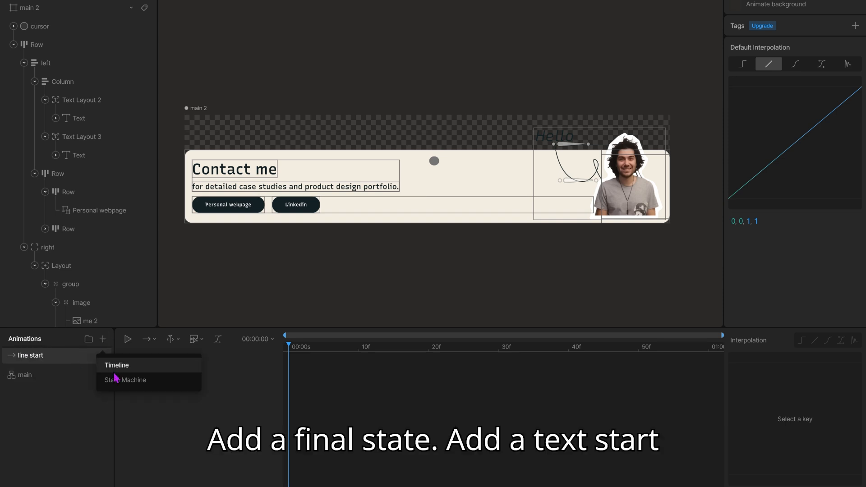
click(116, 366)
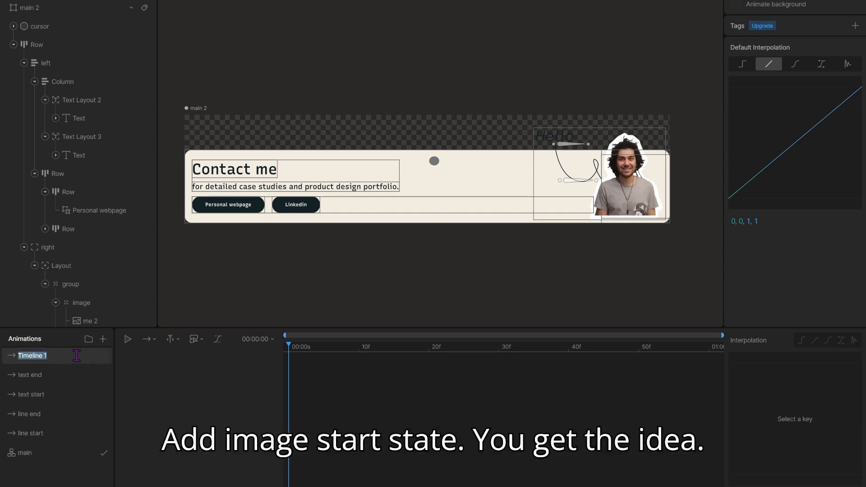
text(image)
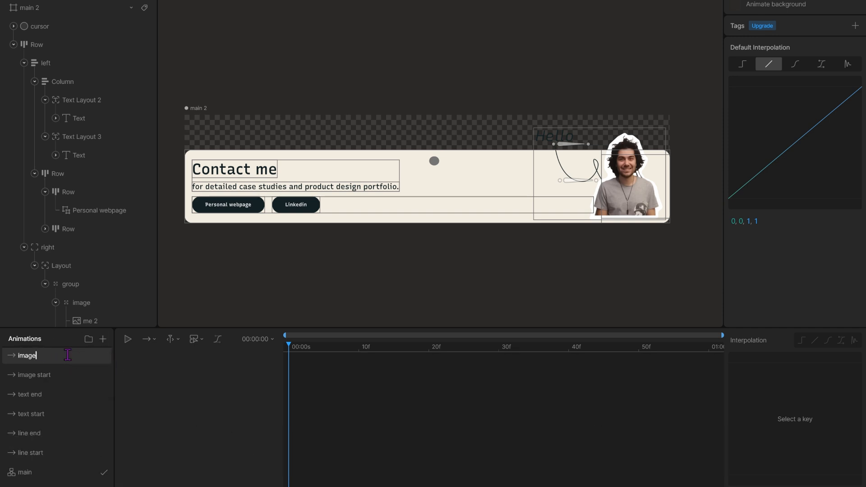
text(empty)
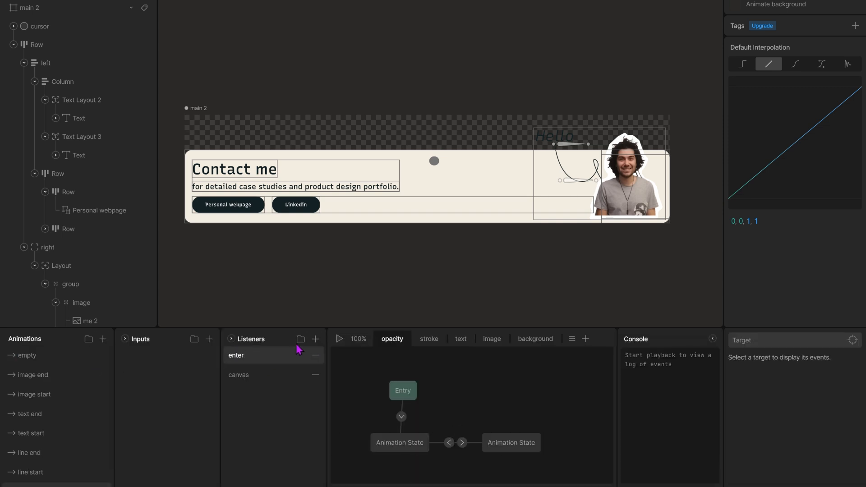
Add enter and leave Boolean inputs, link their listeners, and wire the text start/end states
click(208, 339)
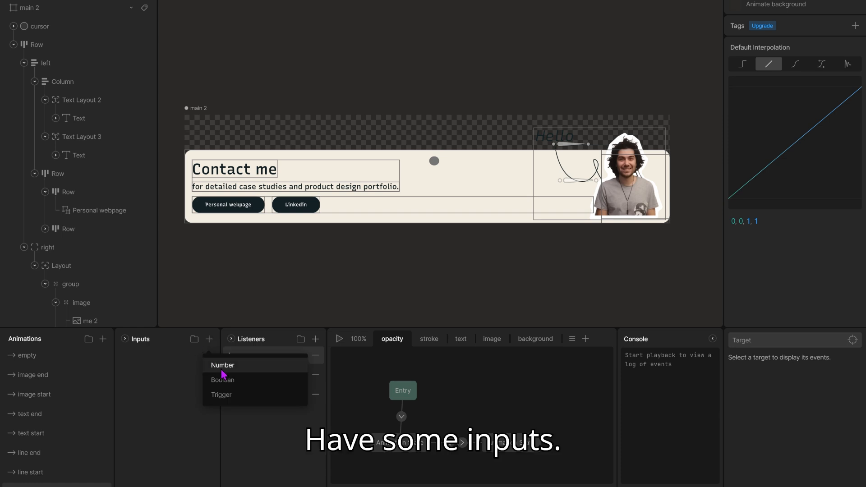
click(221, 394)
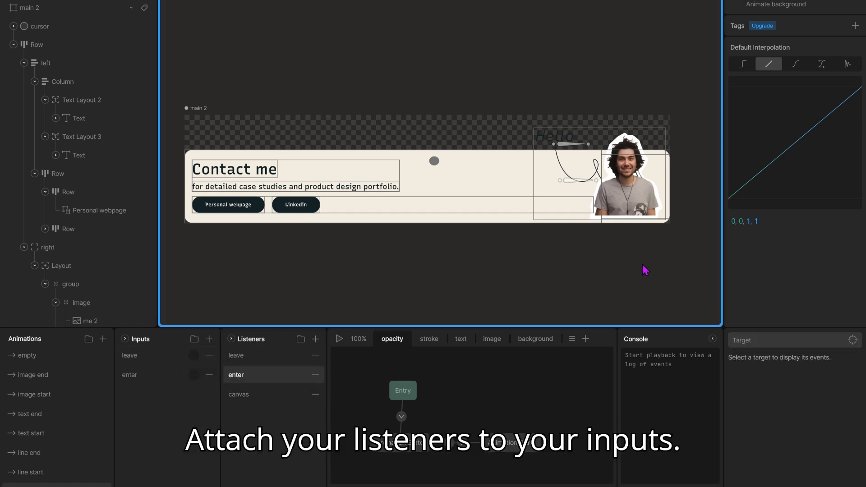
click(253, 355)
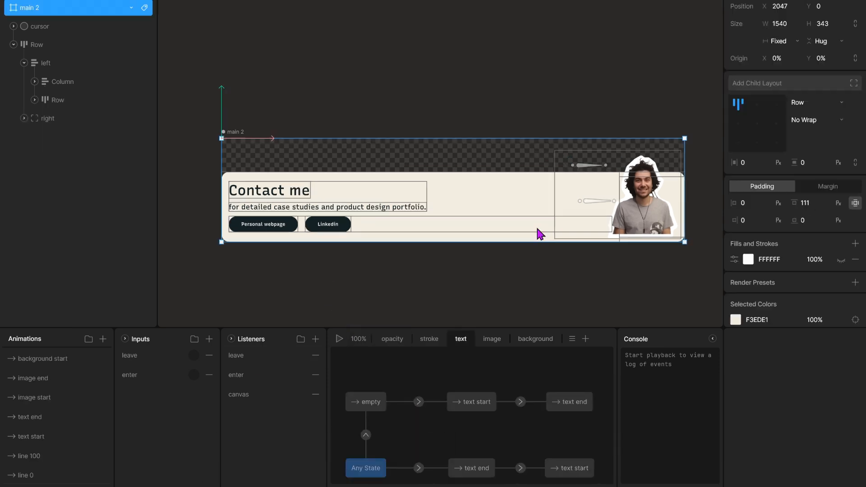
click(365, 434)
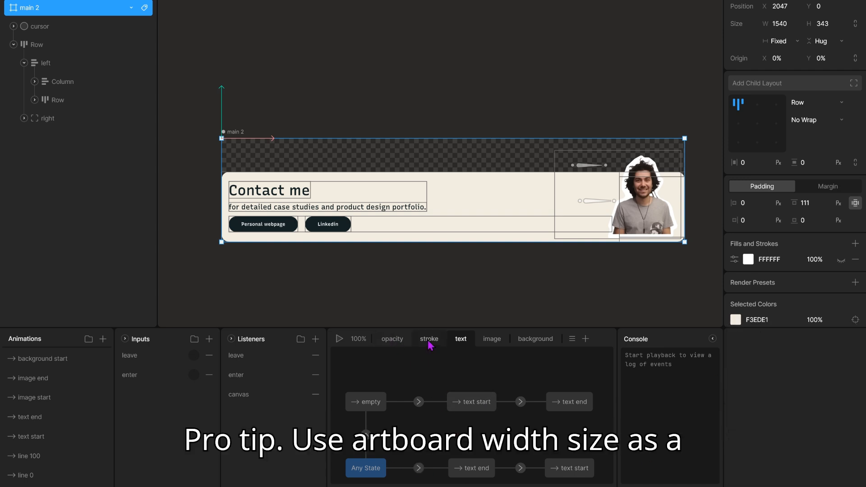
click(392, 339)
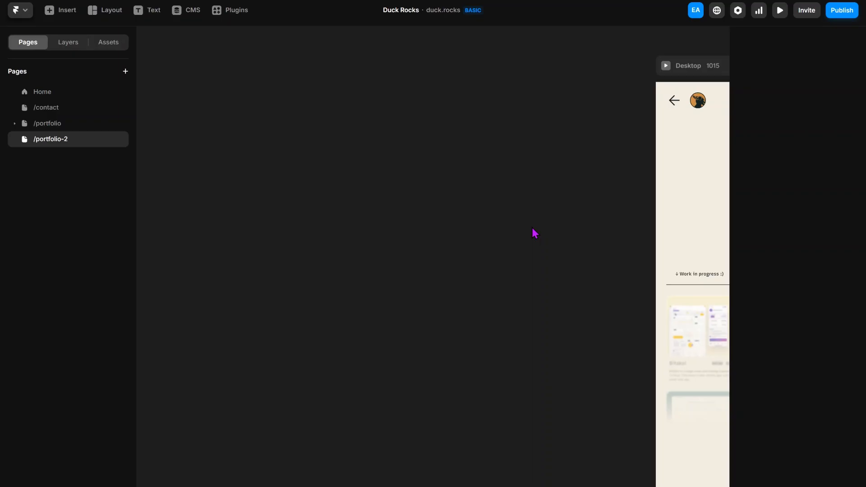
Launch the Rive plugin, upload the .riv header, set Fit to Layout and resize it to 777 by 339
click(235, 10)
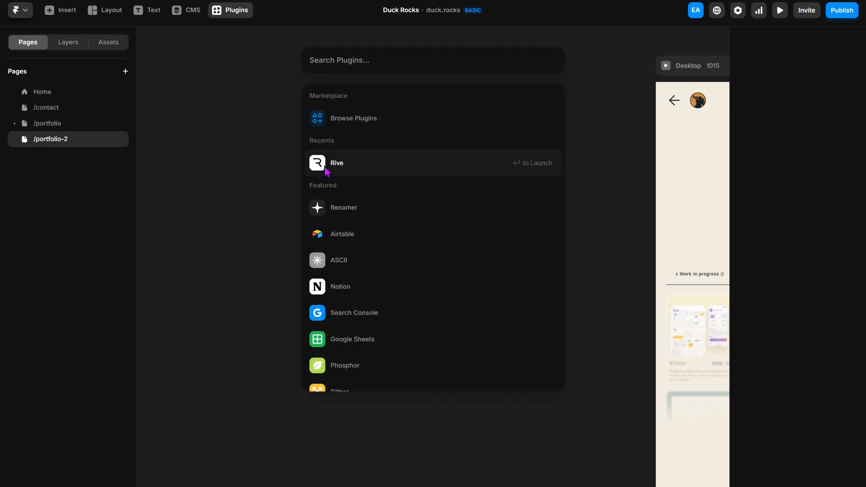
click(337, 162)
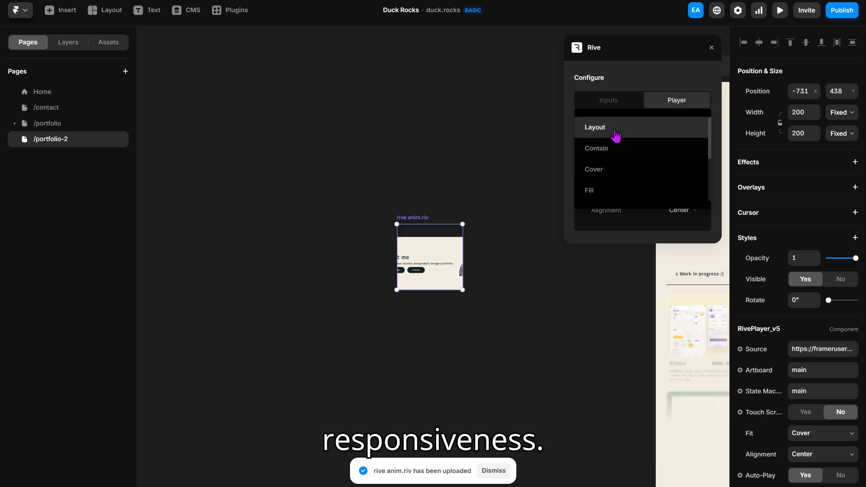
click(594, 127)
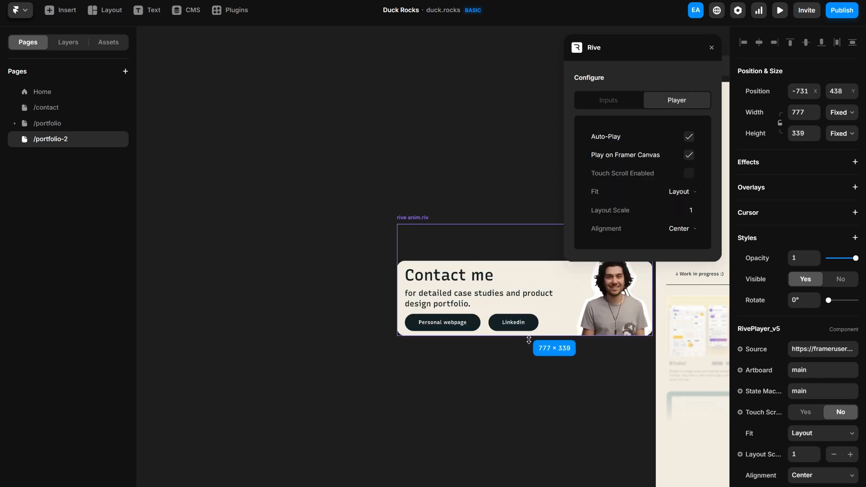
click(710, 48)
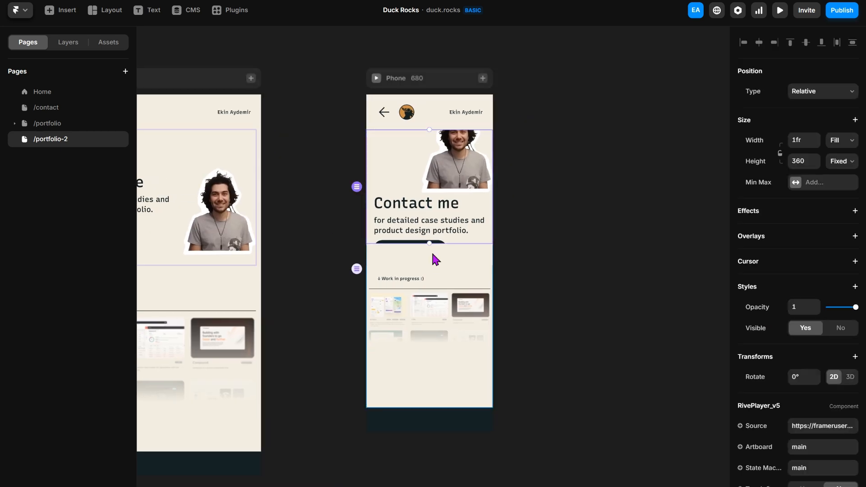
Set the RivePlayer to Fill width and Fixed 360 height atop the page on desktop and phone
click(779, 10)
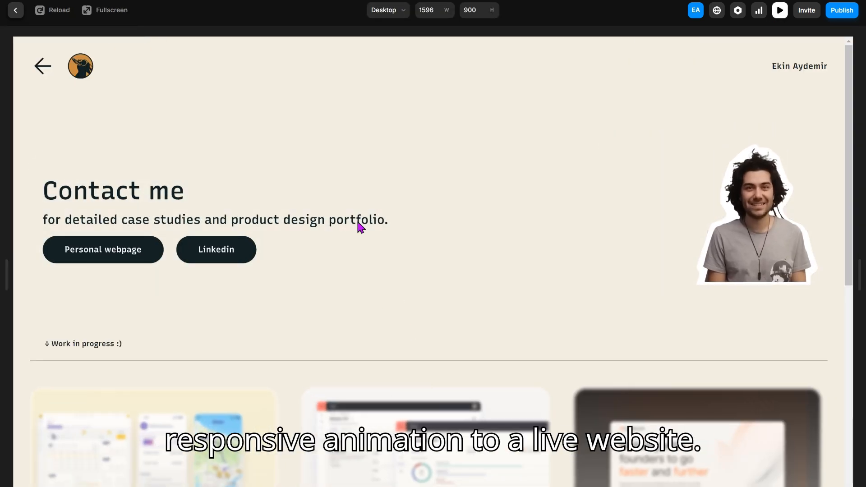
Switch the preview between tablet, phone and desktop sizes to check the header adapts
click(388, 10)
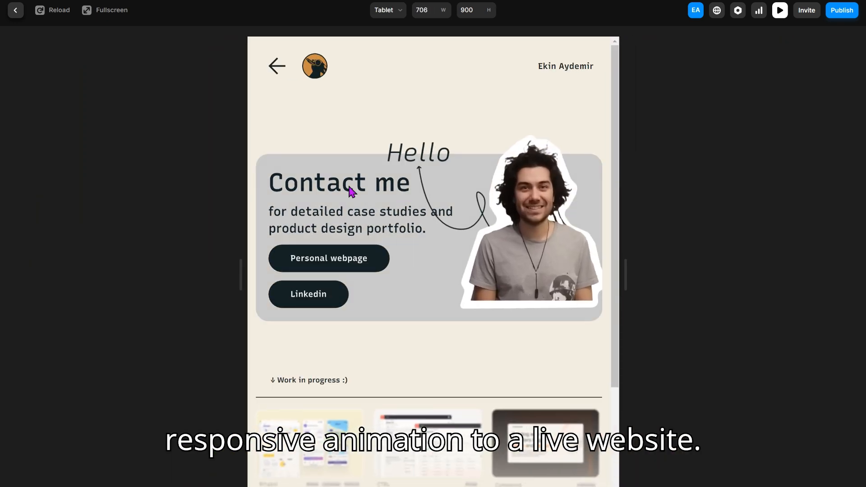
click(387, 10)
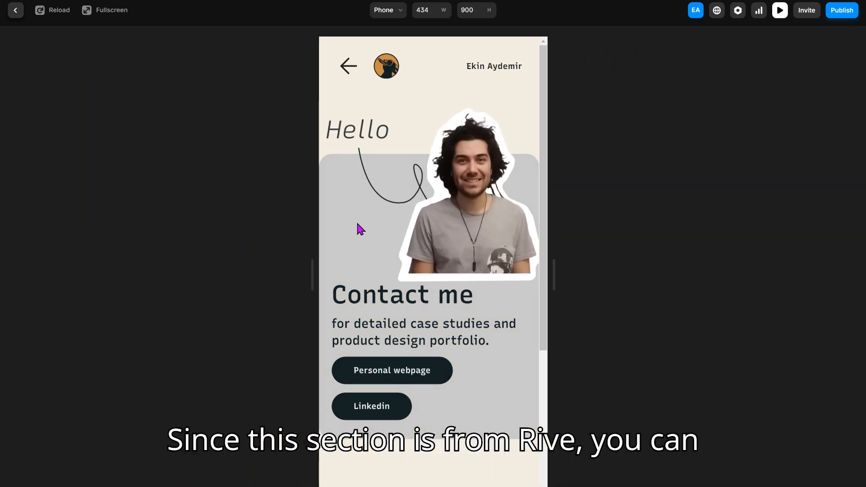
click(388, 10)
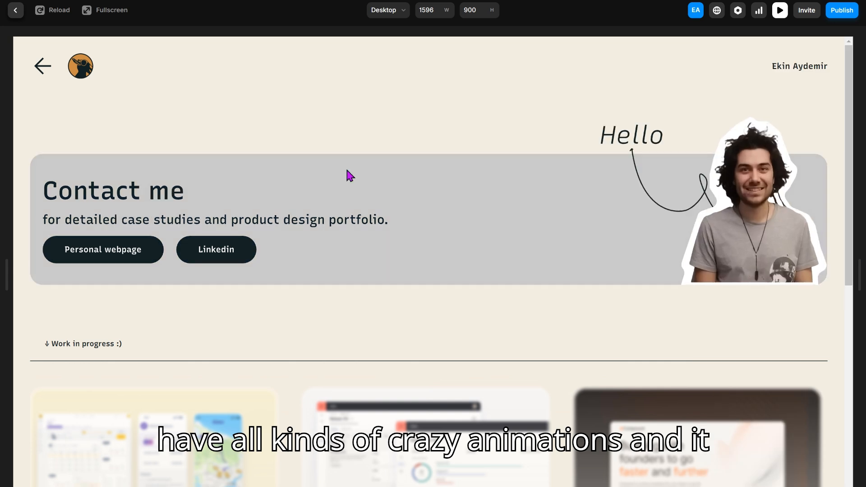